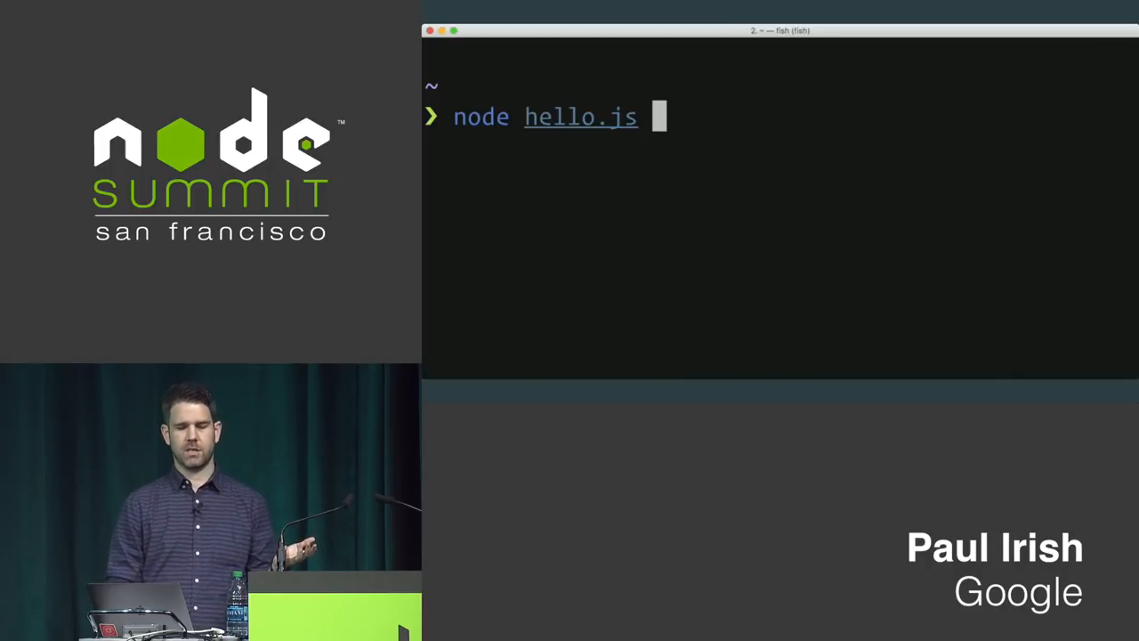
Step: Advance the slide animation that adds --inspect, then -brk, to the node hello.js command
text(--inspect)
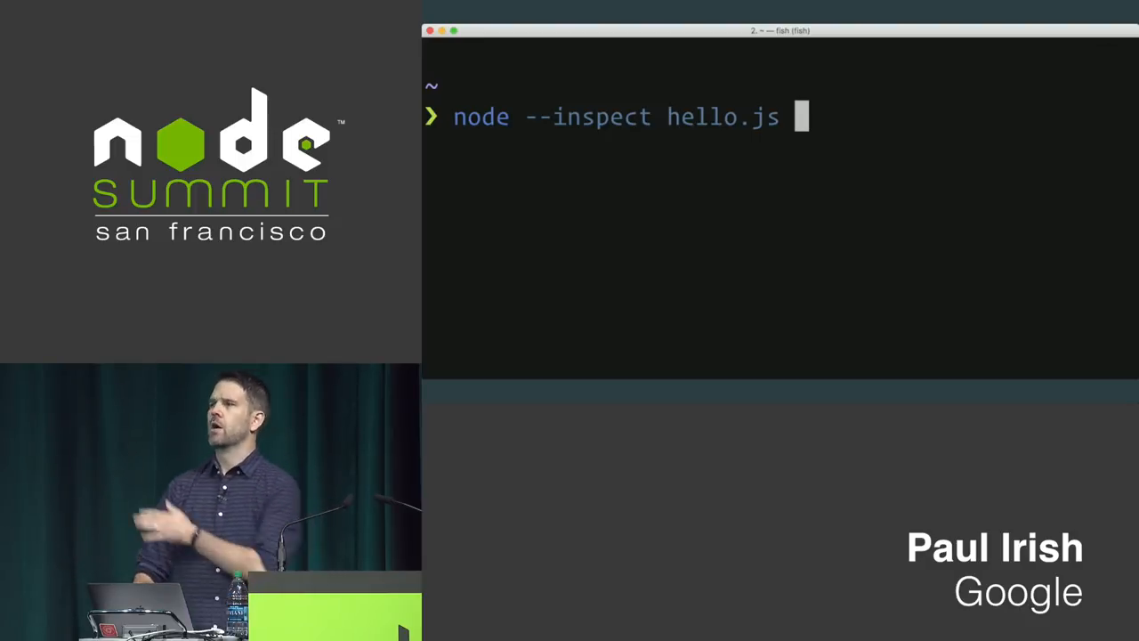
text(-brk)
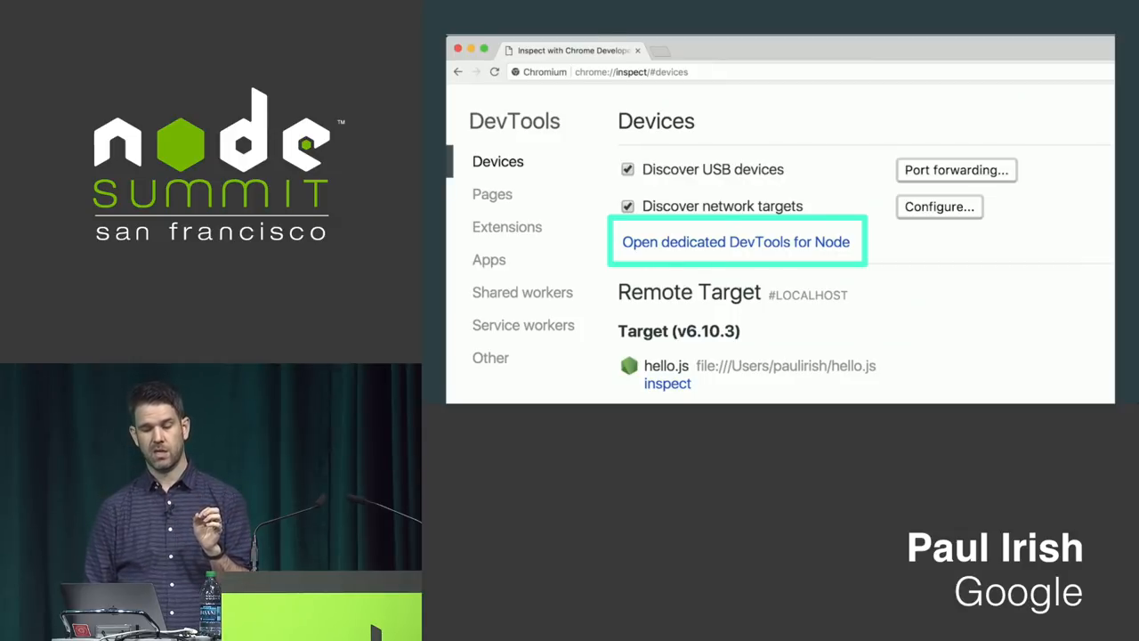
click(736, 241)
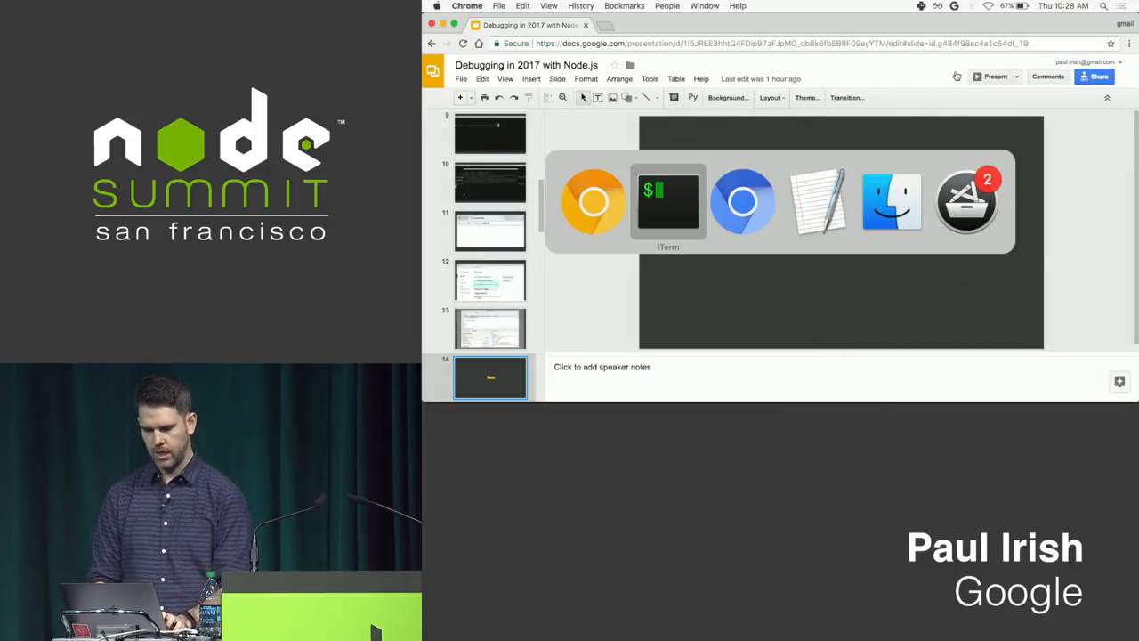
Step: Run node --inspect server.js in the iTerm2 terminal from the nodesummit folder
click(668, 200)
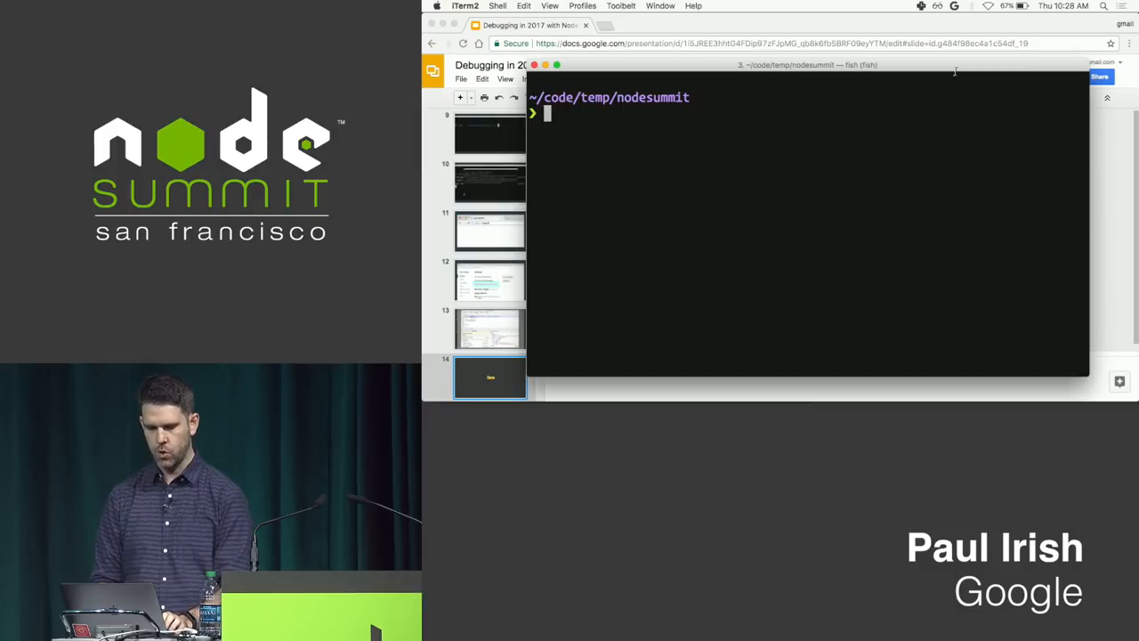
text(node --inspect server.js)
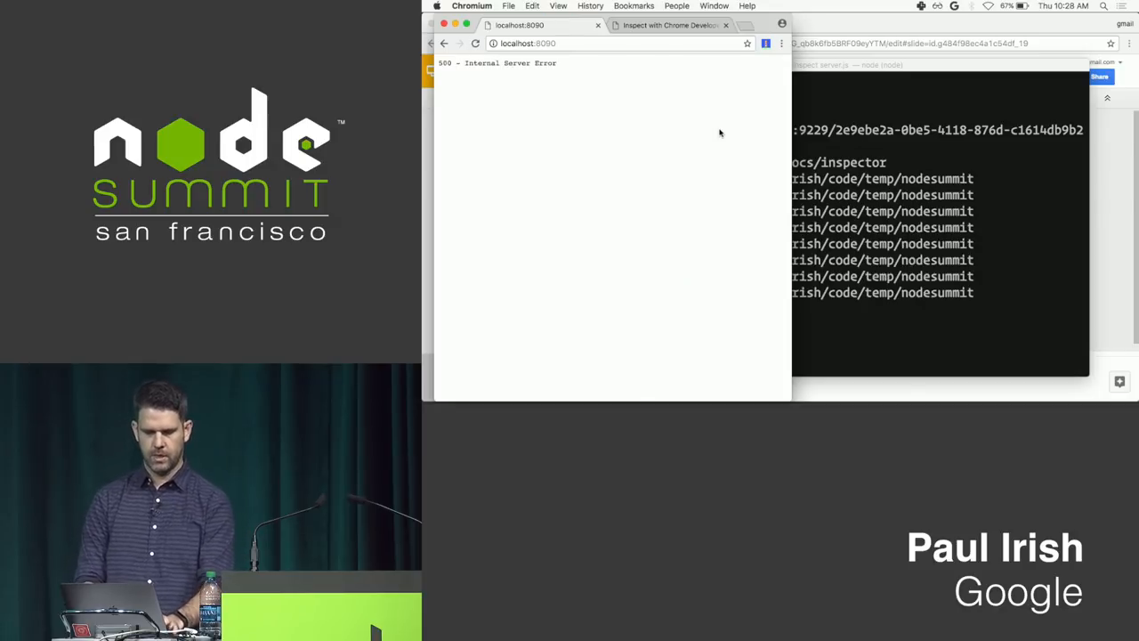
mouse_move(845, 71)
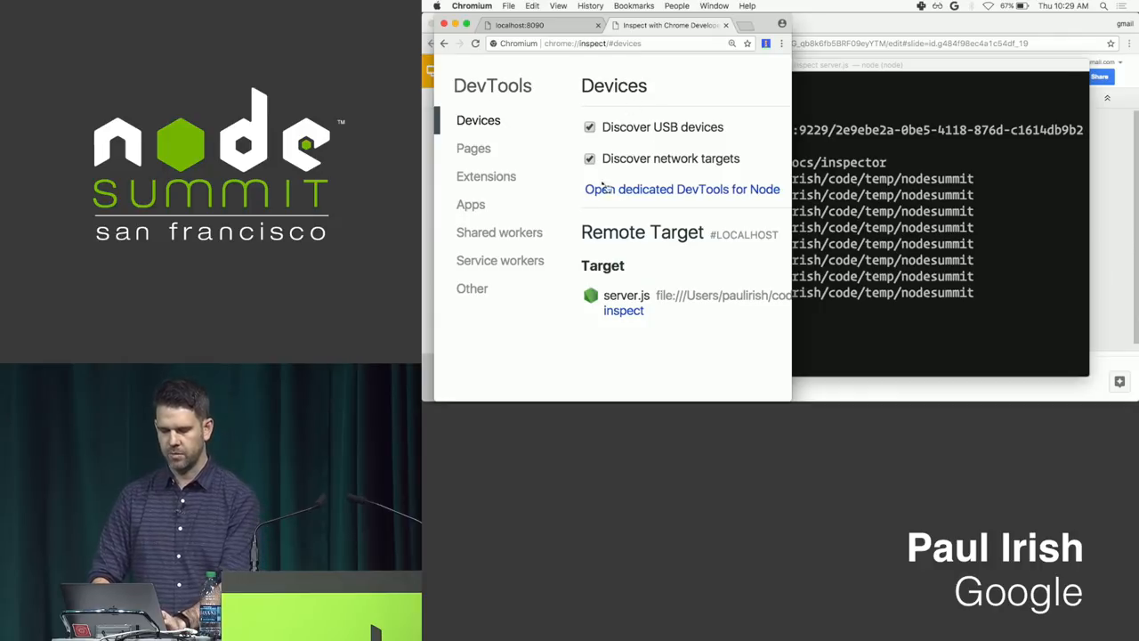
Step: Attach a dedicated DevTools debugger to the server.js remote target from chrome://inspect
click(623, 310)
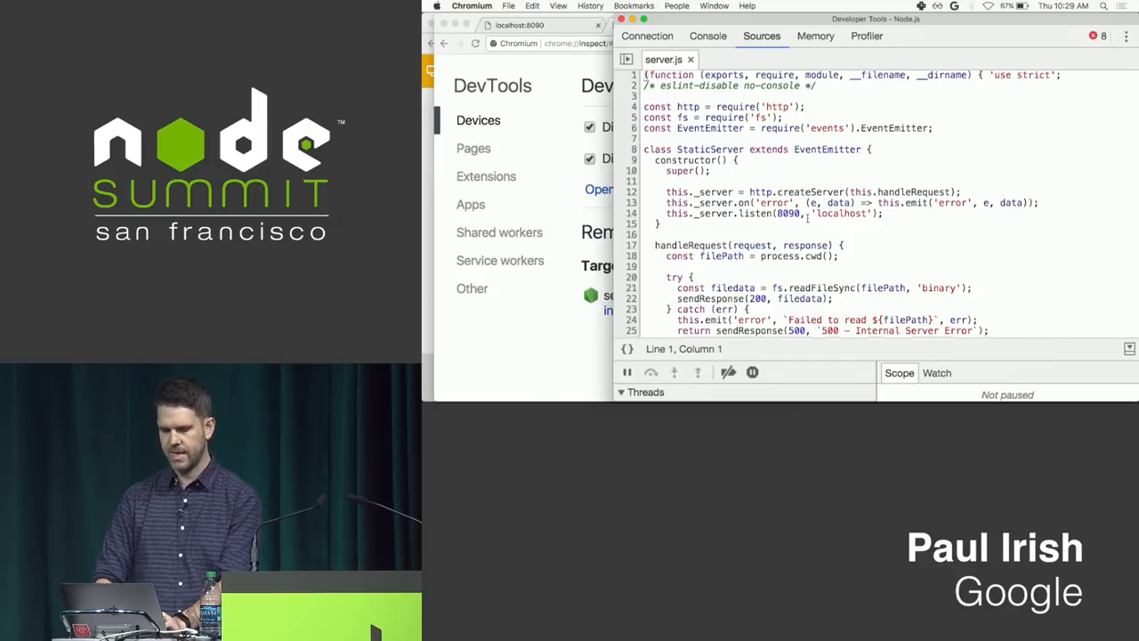
scroll(down, 3)
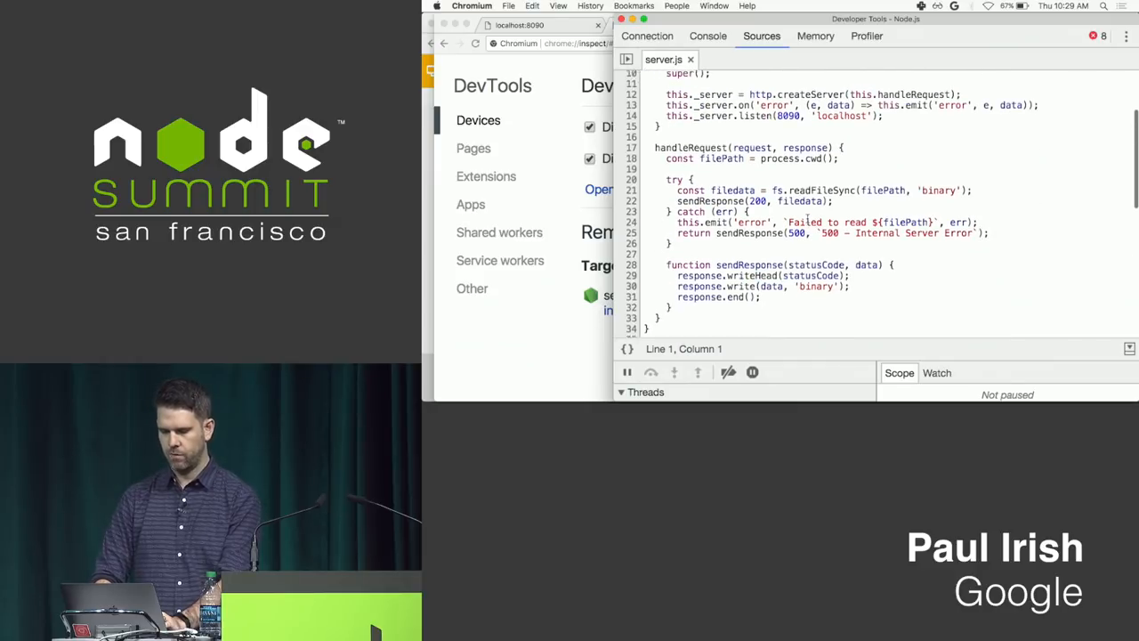
scroll(up, 3)
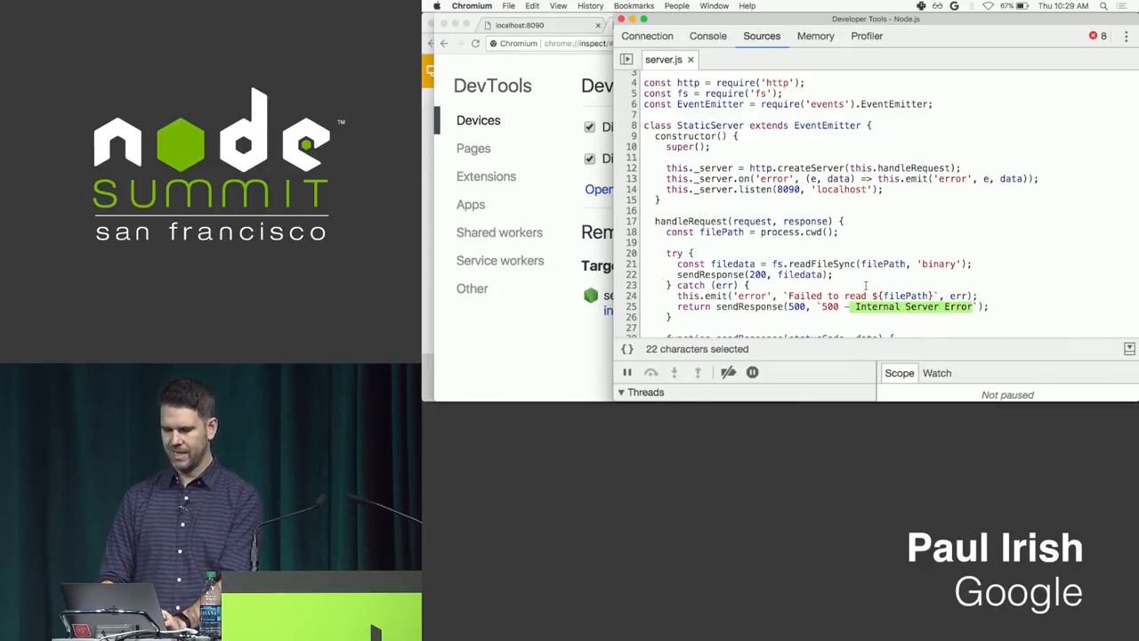
scroll(down, 3)
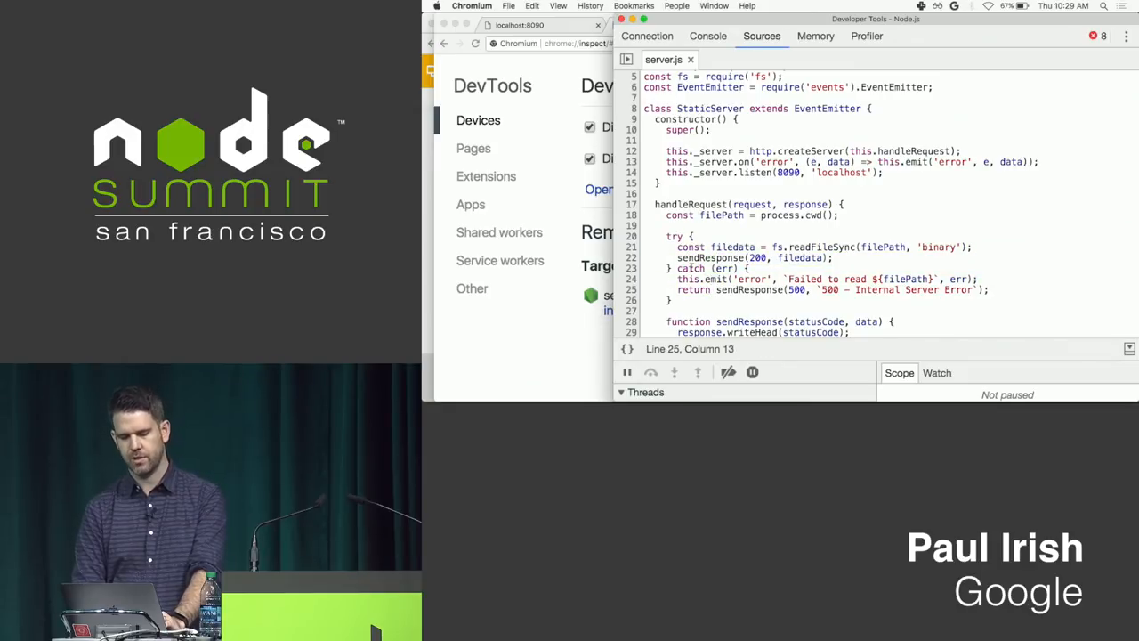
drag(678, 278, 979, 278)
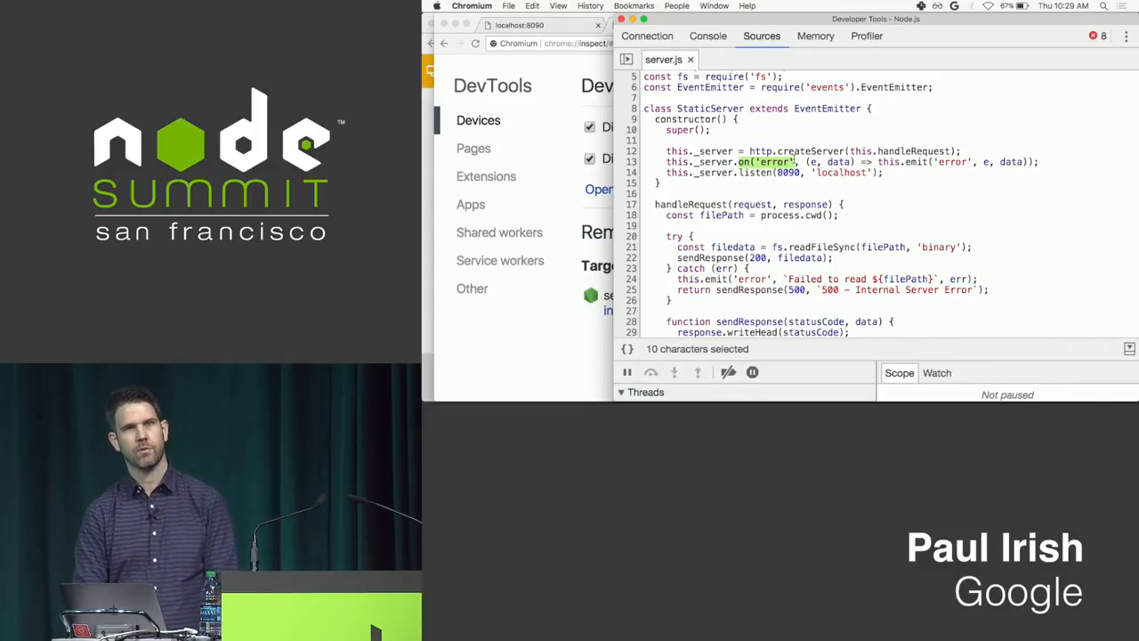
click(823, 162)
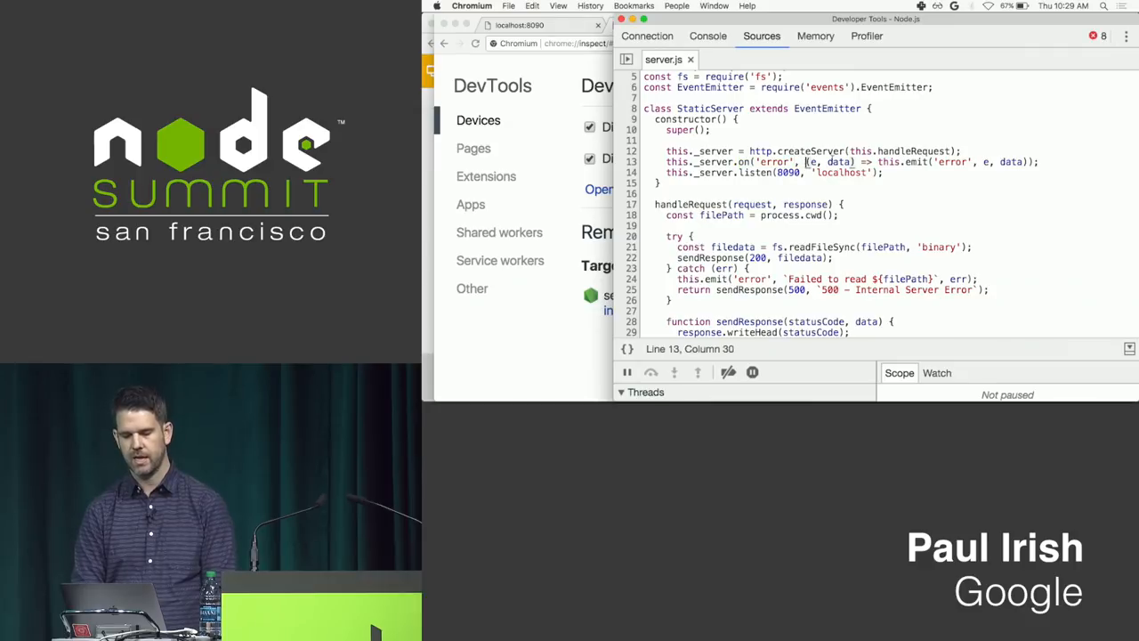
drag(805, 162, 1028, 162)
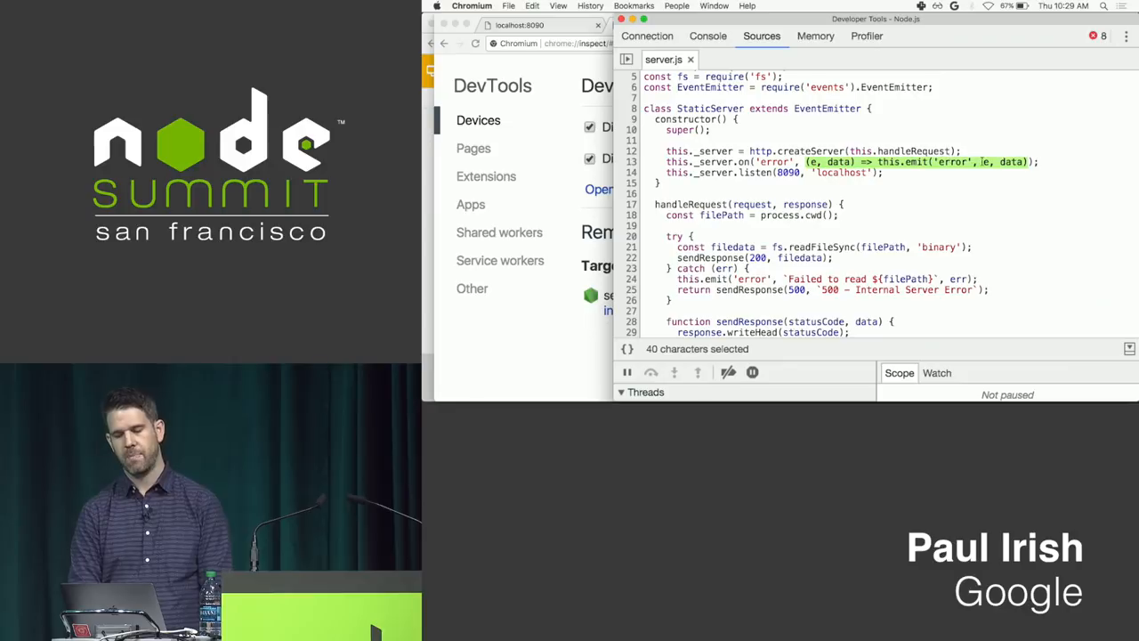
click(986, 162)
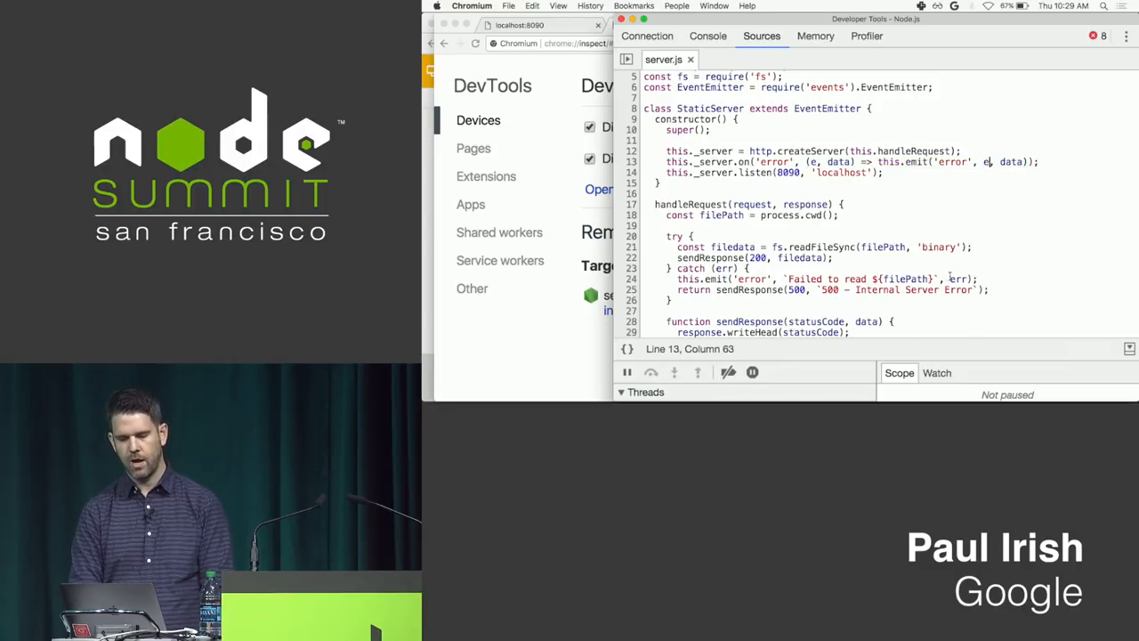
double_click(961, 279)
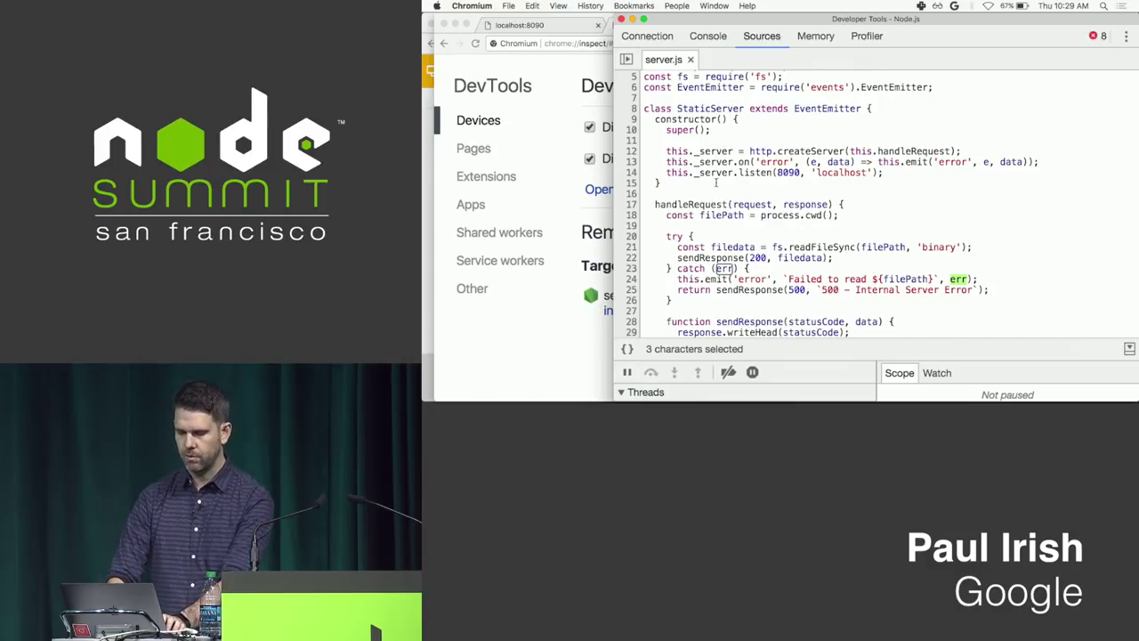
mouse_move(635, 167)
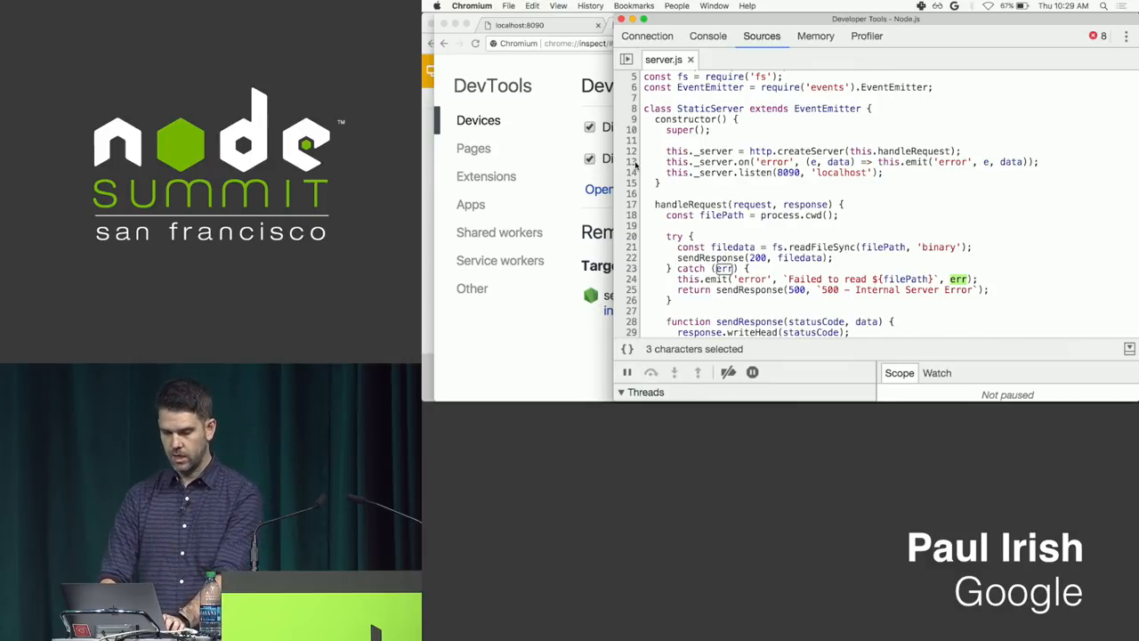
Step: Add a breakpoint on line 13 of server.js and pause there by reloading localhost:8090
click(631, 161)
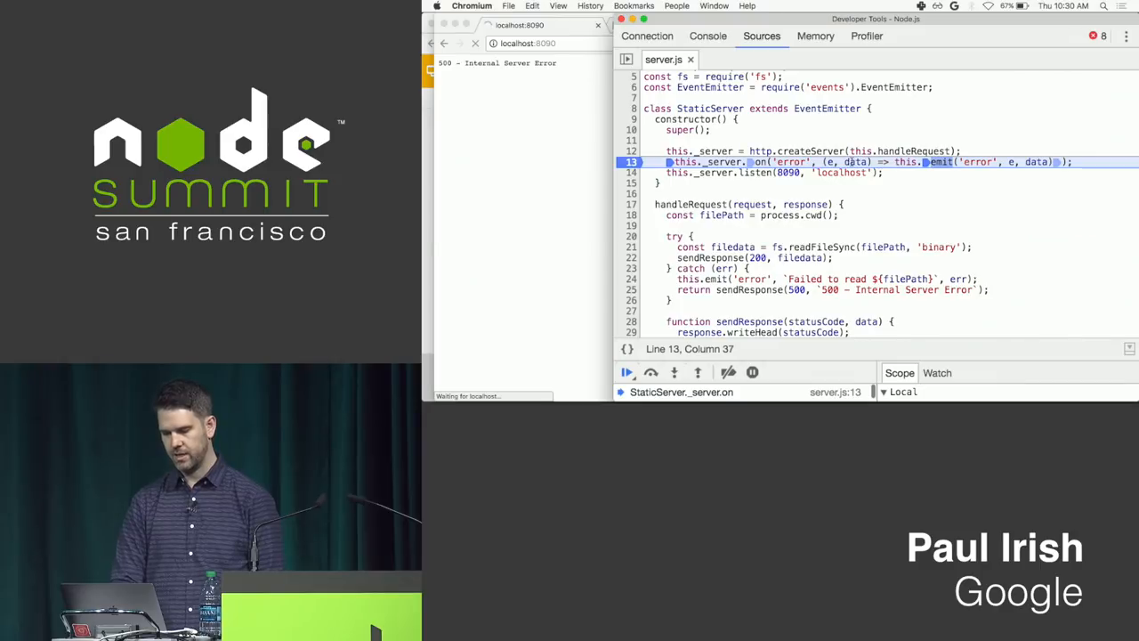
mouse_move(854, 161)
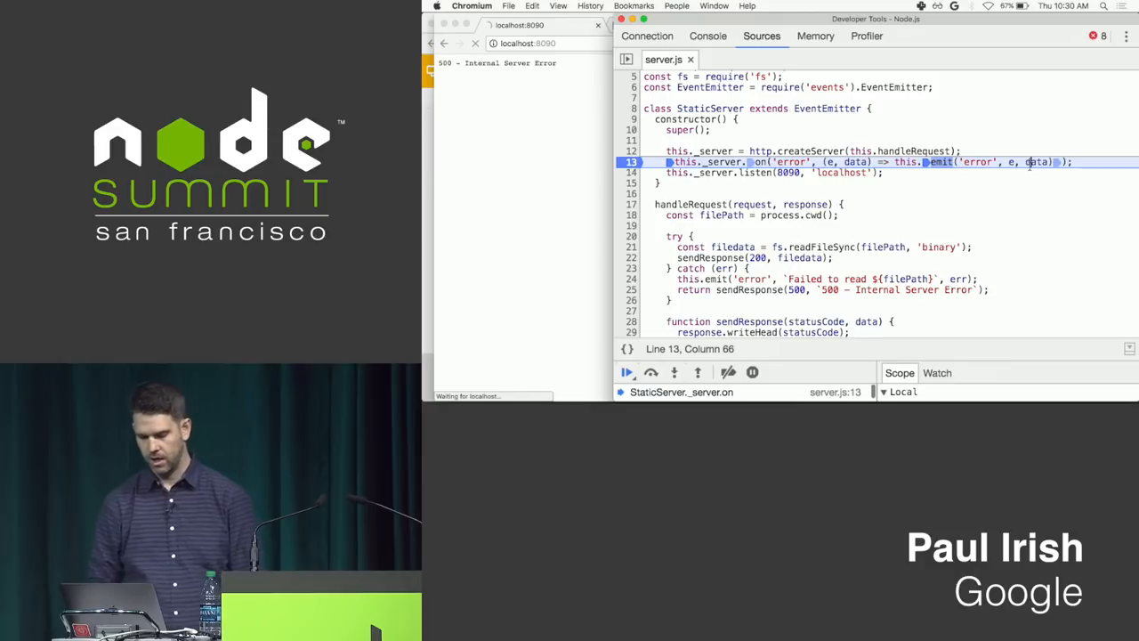
mouse_move(905, 162)
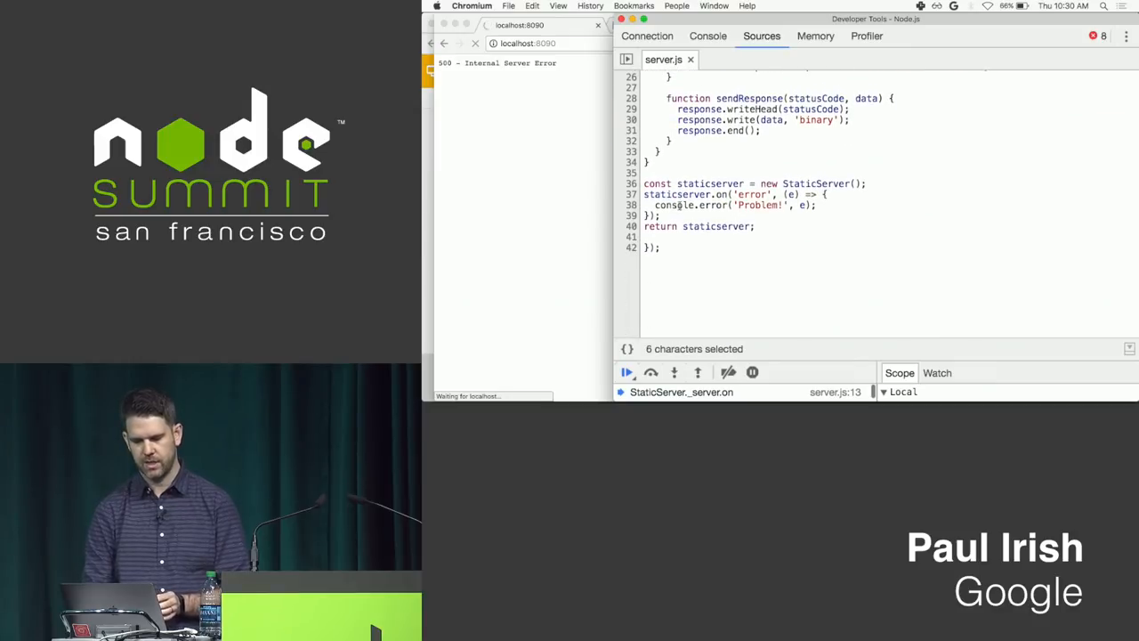
Step: Enlarge the Call Stack and Scope panes to reveal the EISDIR error held in data
drag(676, 205, 797, 205)
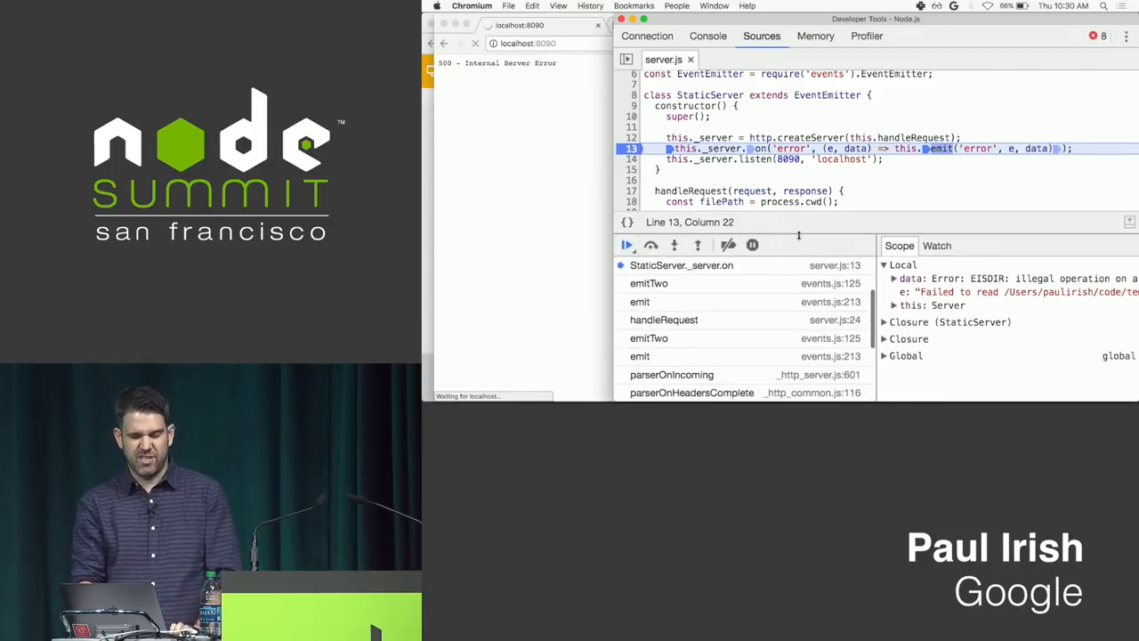
Step: Open the emit frame in events.js, then blackbox that script to hide its frames
click(674, 245)
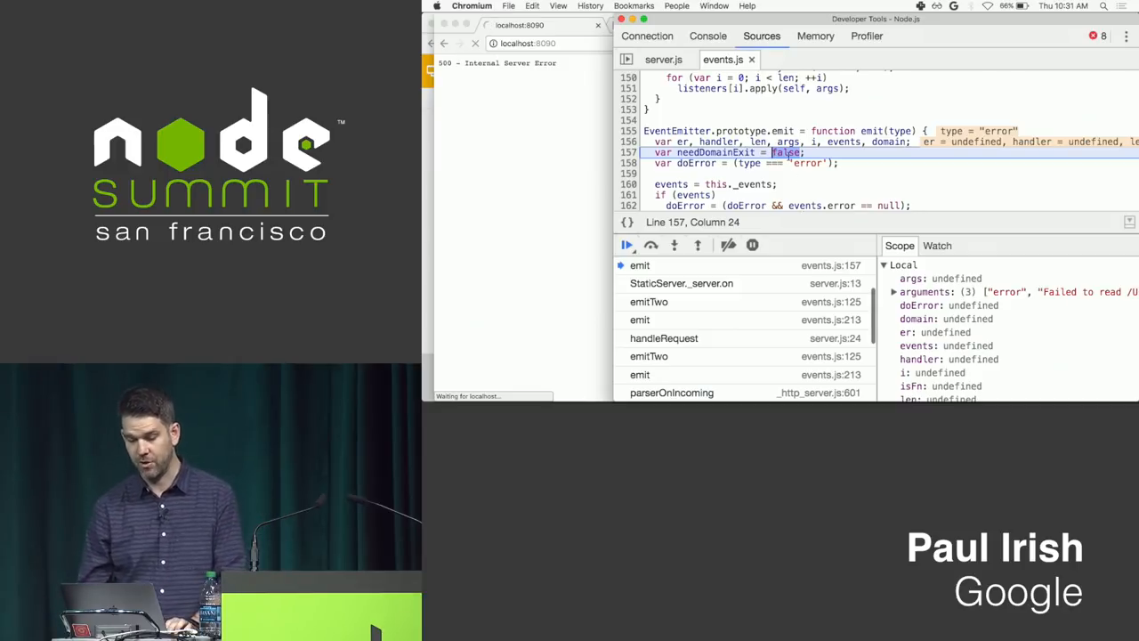
right_click(747, 150)
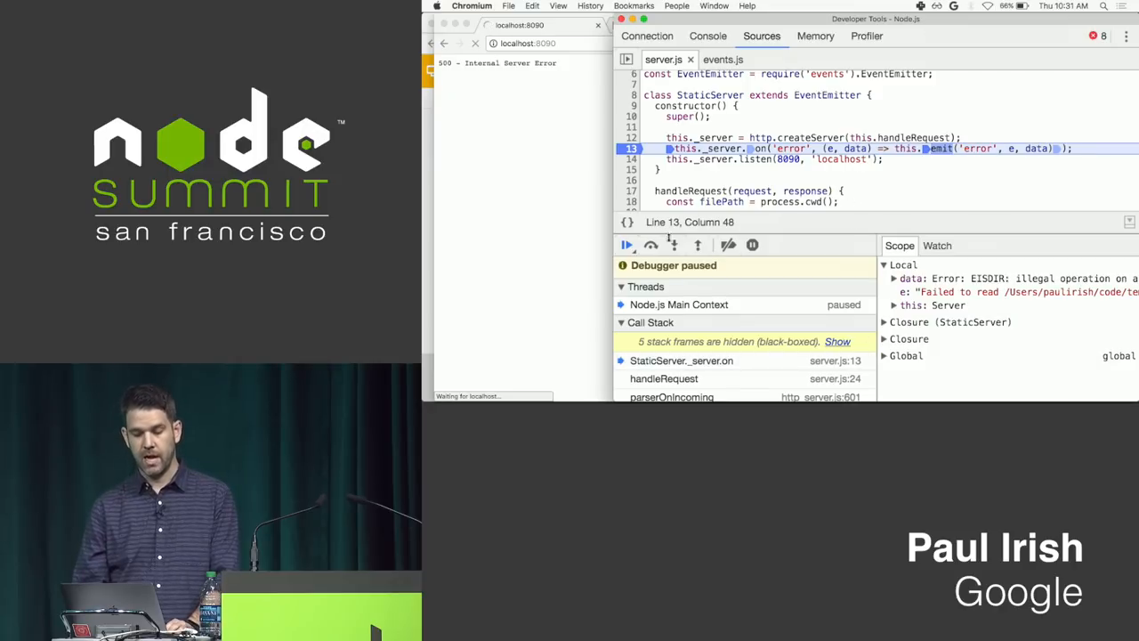
Step: Step into the app's error handler at line 37 and open the Console drawer
click(674, 245)
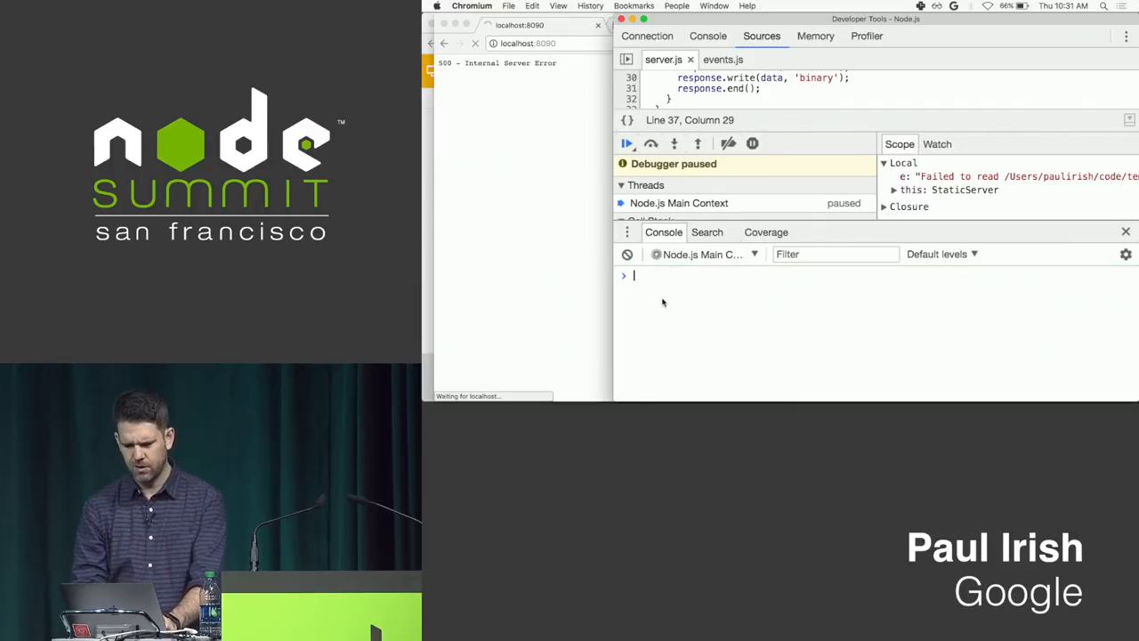
Step: Evaluate arguments in the console, showing the failure message and EISDIR error
text(ar)
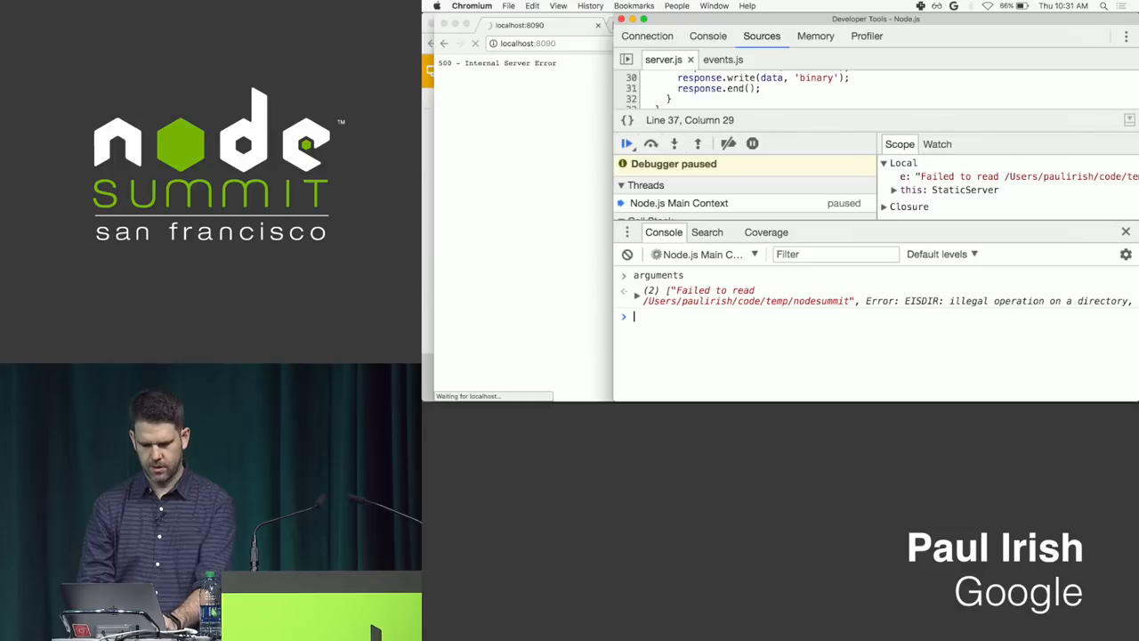
click(636, 291)
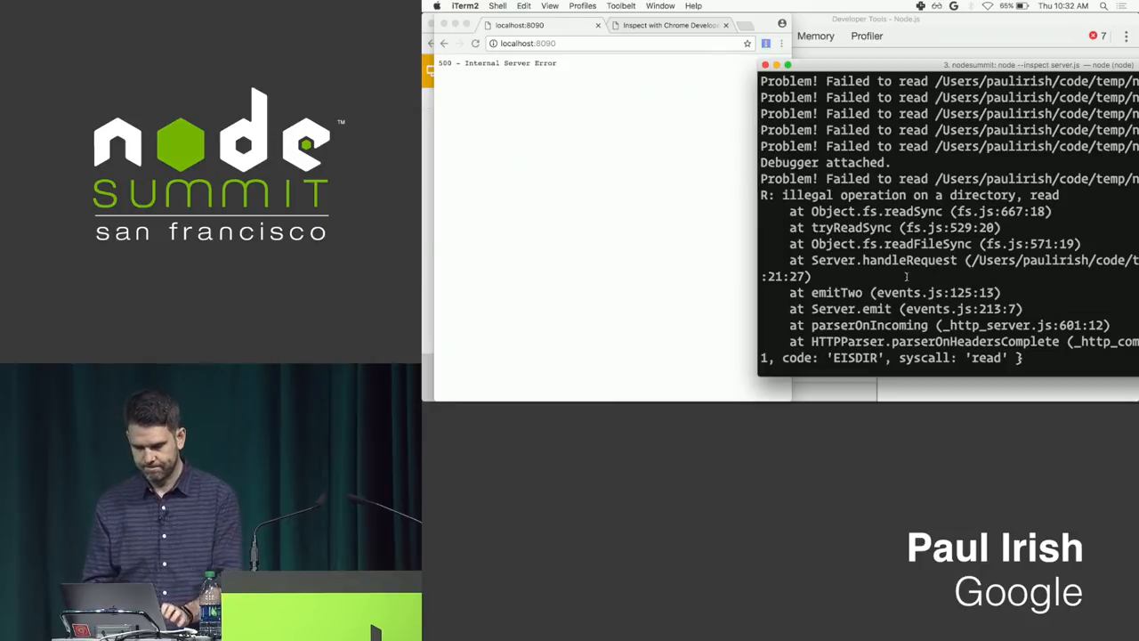
Step: Check the repeated Problem! logs in iTerm2, then return to the DevTools window
click(762, 36)
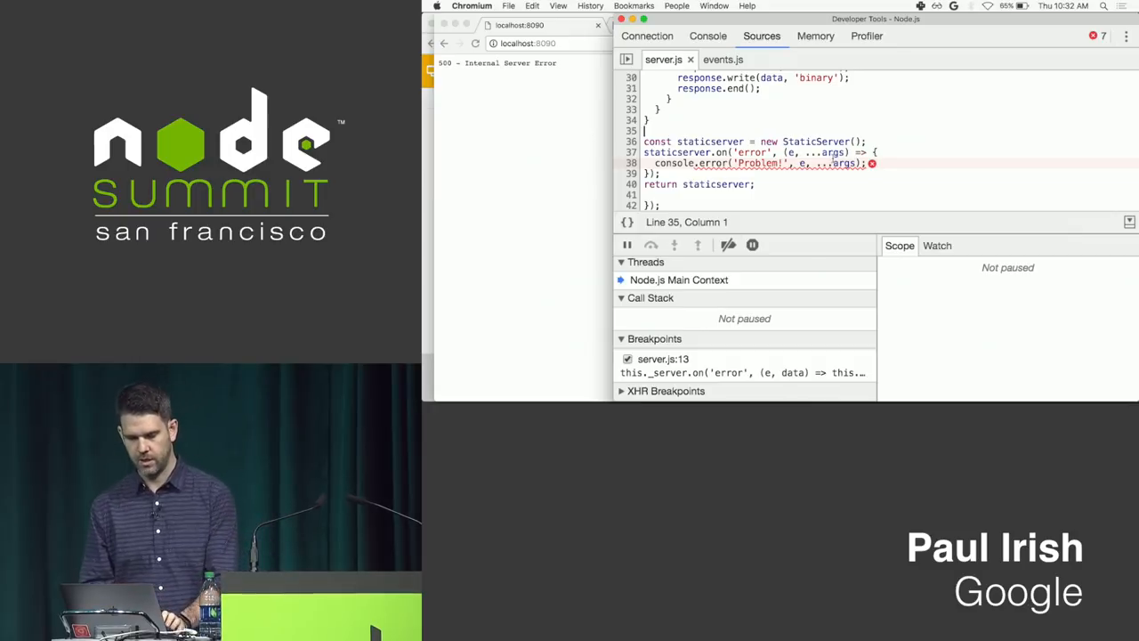
Step: Save server.js with the ...args error handler and switch back to Google Slides
key(Cmd+Tab)
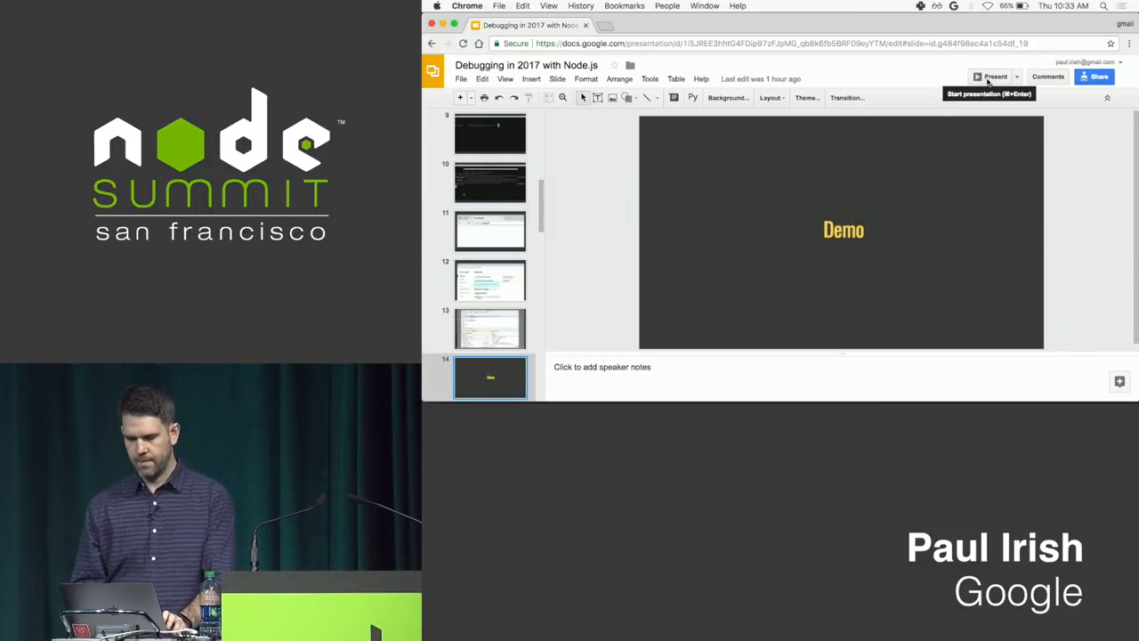
Step: Start the Google Slides presentation from the Demo slide
click(990, 76)
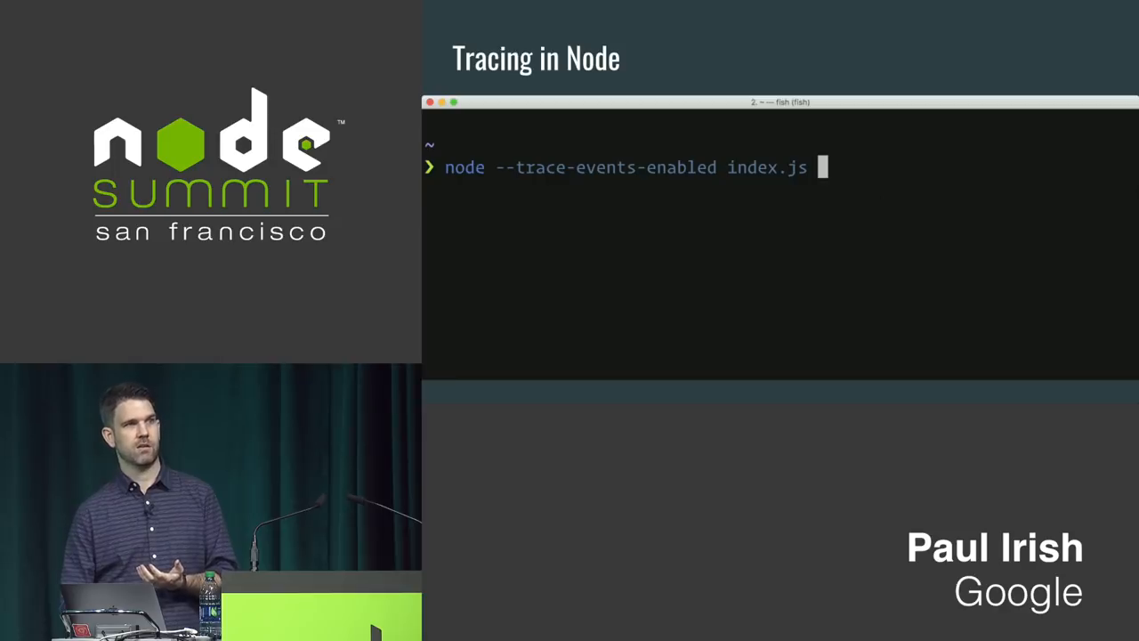
Step: Run 'node --trace-events-enabled index.js' in fish to record a trace file
key(Return)
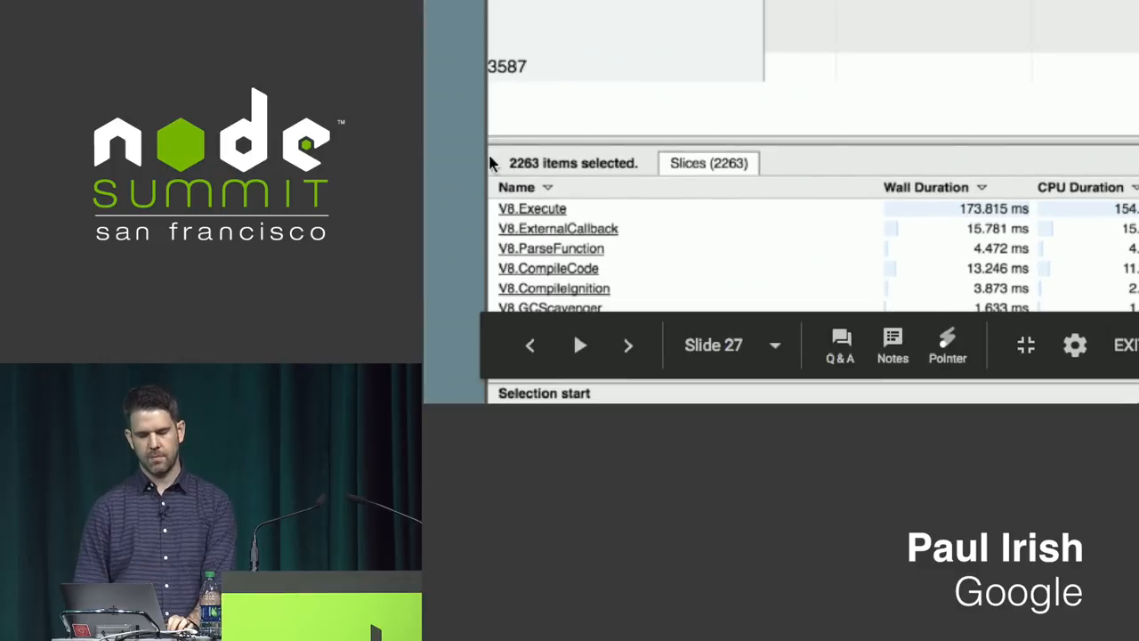
mouse_move(504, 109)
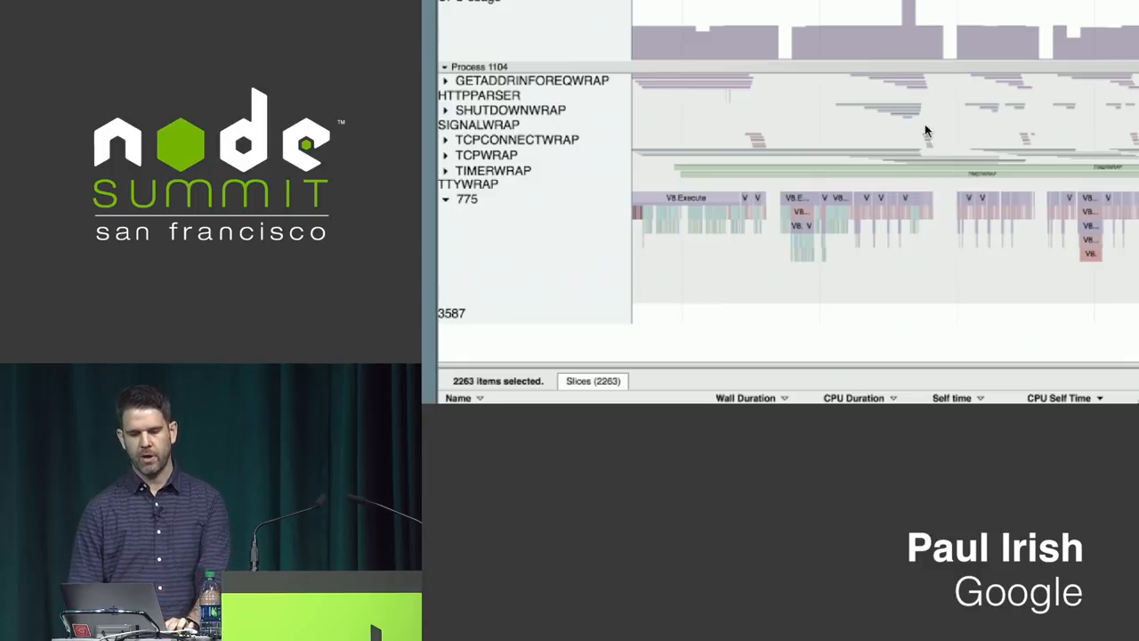
mouse_move(1059, 158)
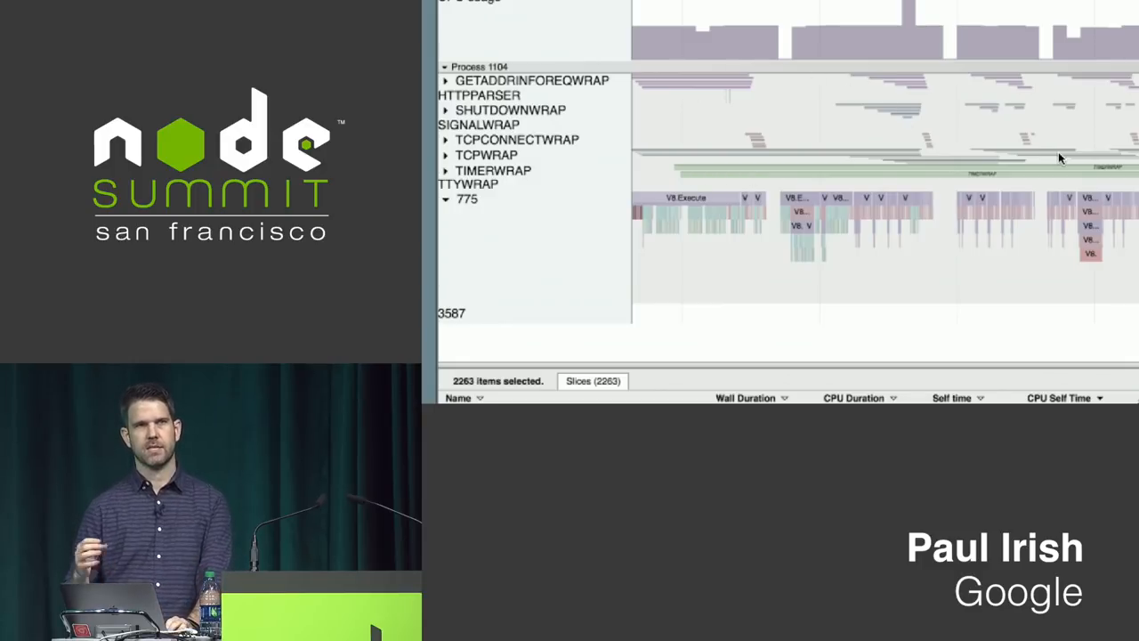